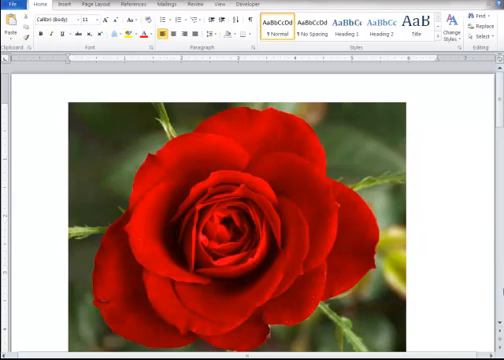
mouse_move(478, 270)
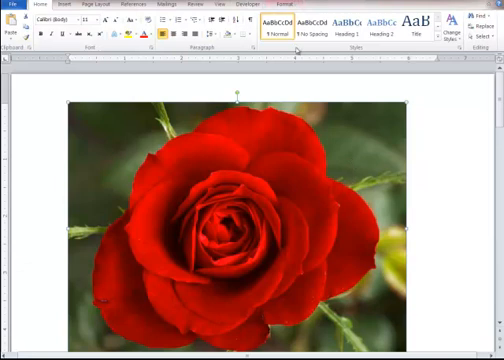
Step: Strip the dark green photo background from the red rose picture
left_click(290, 5)
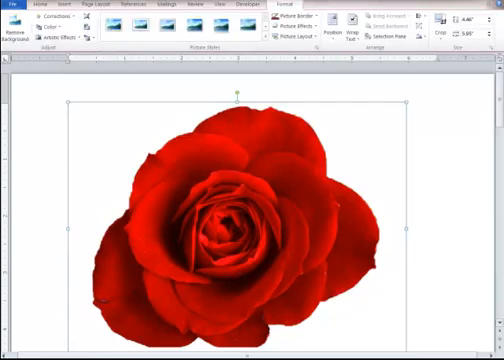
mouse_move(322, 142)
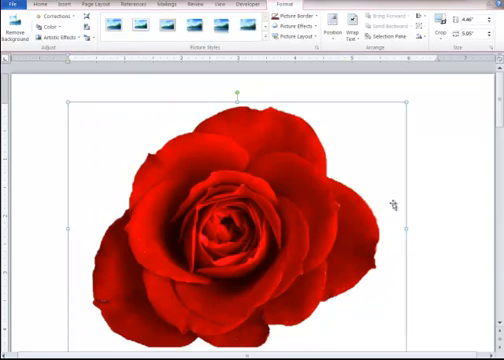
mouse_move(390, 202)
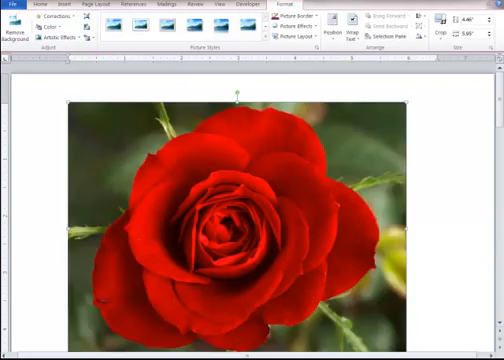
mouse_move(352, 155)
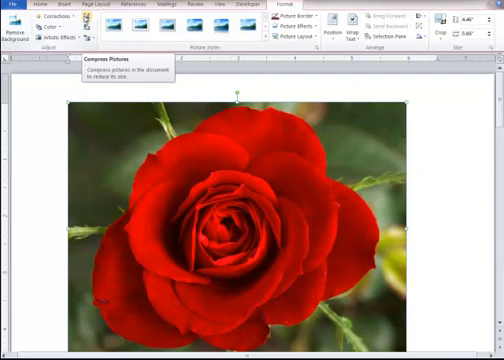
mouse_move(355, 228)
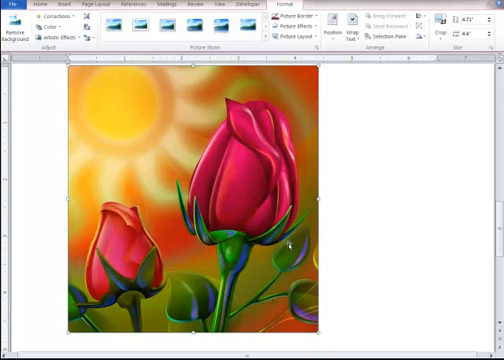
mouse_move(157, 230)
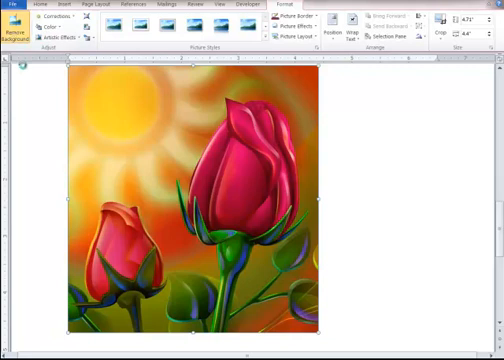
Step: Start background removal and mark keep and remove areas on the rosebuds and stems
left_click(17, 20)
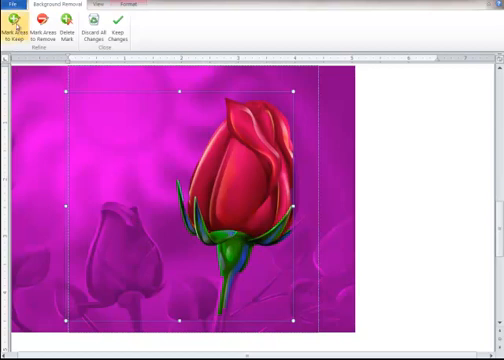
mouse_move(127, 262)
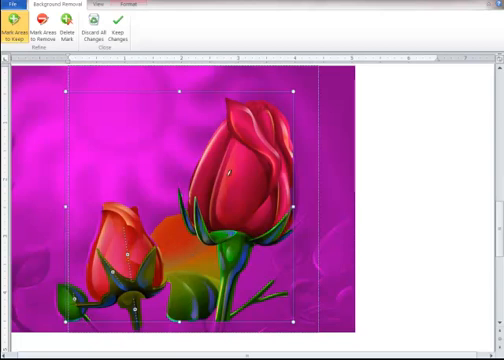
left_click(66, 30)
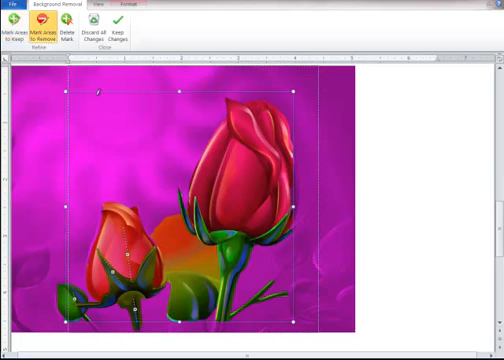
mouse_move(190, 247)
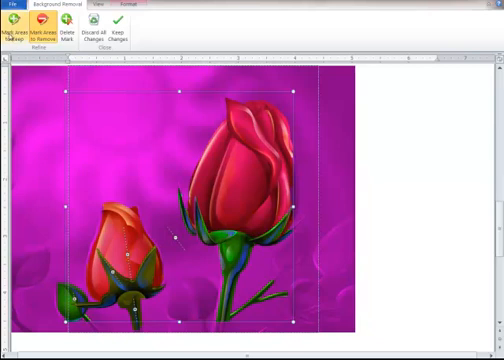
left_click(22, 32)
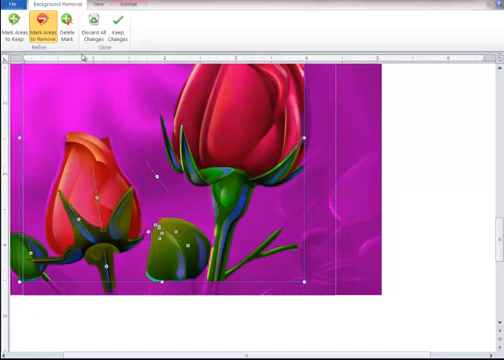
Step: Add keep and remove marks on the lower bud and leaves
left_click(18, 28)
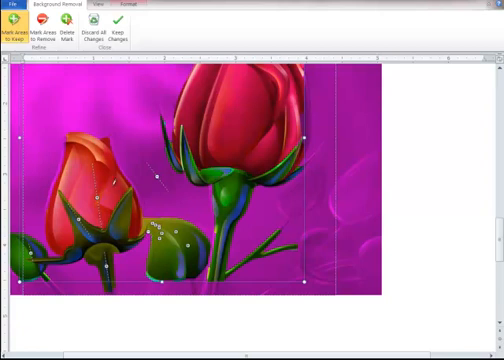
mouse_move(82, 28)
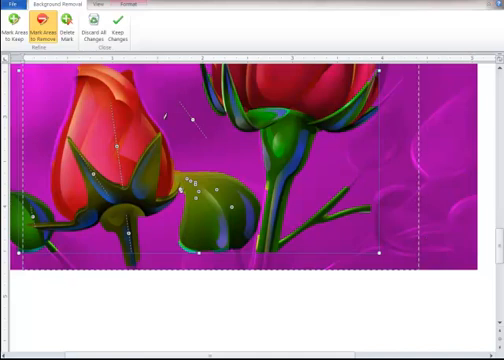
left_click(13, 30)
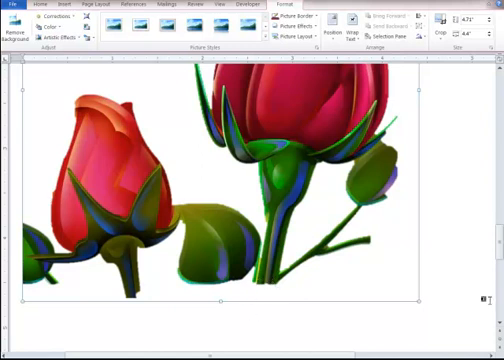
mouse_move(368, 210)
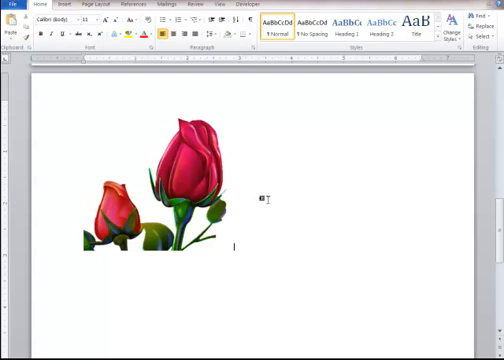
Step: Give the rosebud picture a Picture Styles frame and dark blue border, then show Picture Layout options
left_click(160, 180)
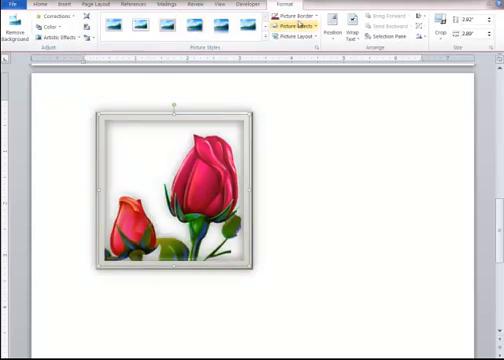
left_click(293, 17)
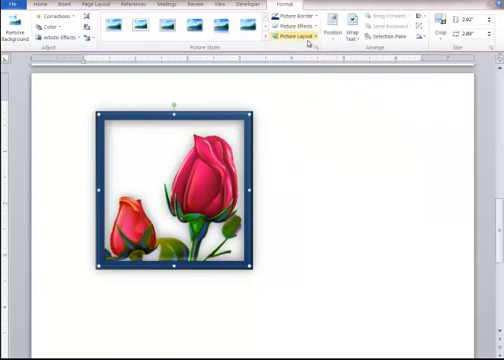
left_click(301, 22)
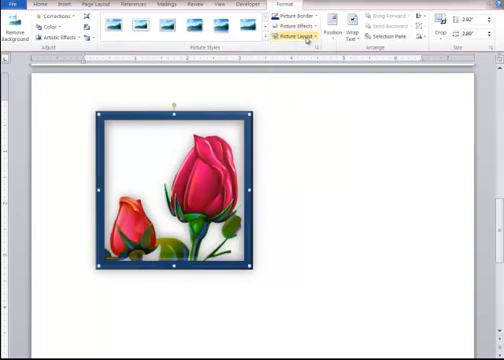
left_click(300, 38)
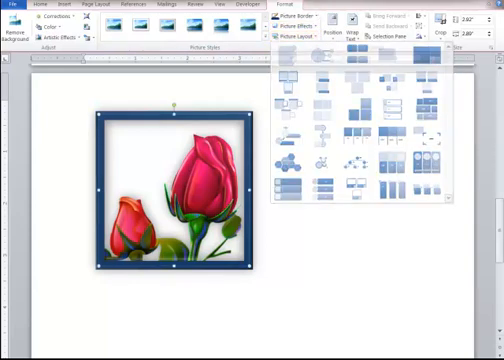